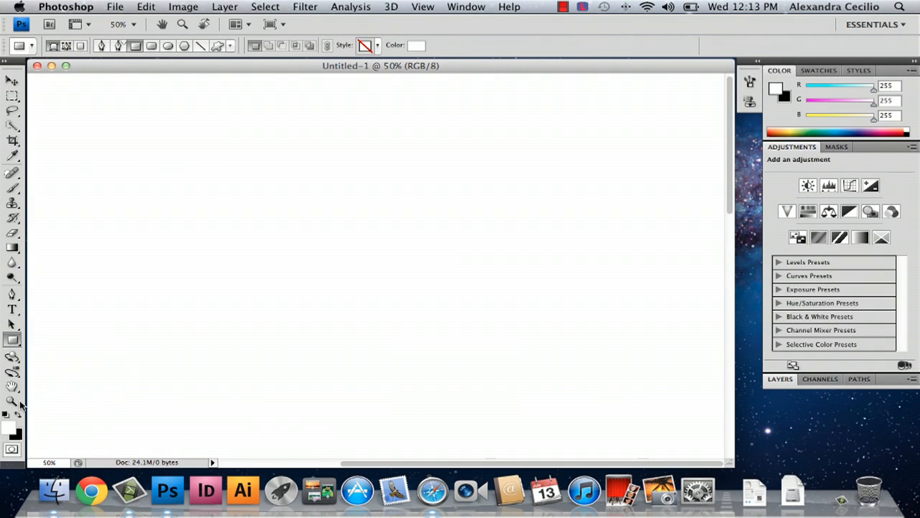
mouse_move(204, 130)
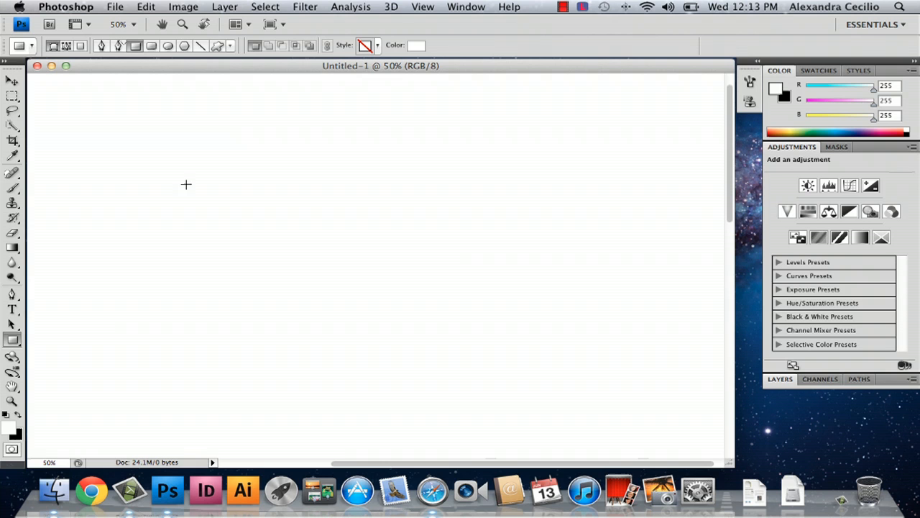
Step: Draw a square box shape and move it toward the canvas centre
drag(187, 191, 363, 356)
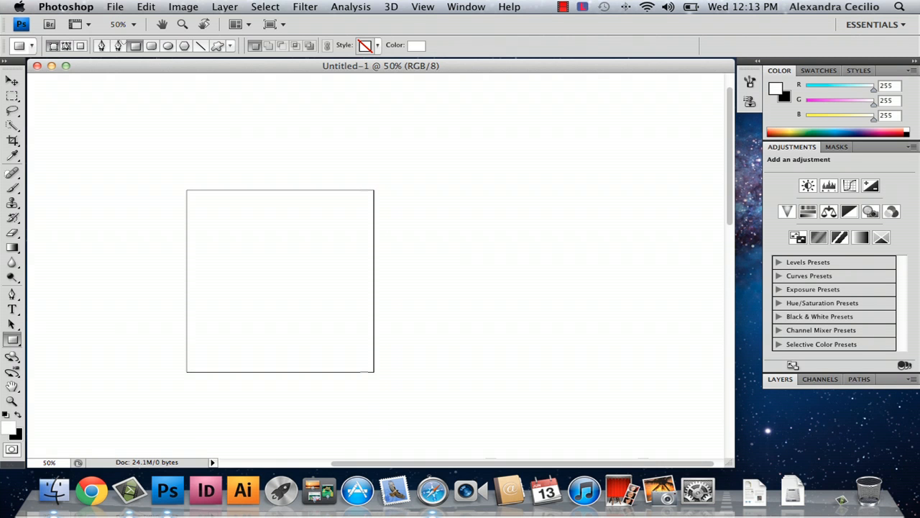
click(12, 80)
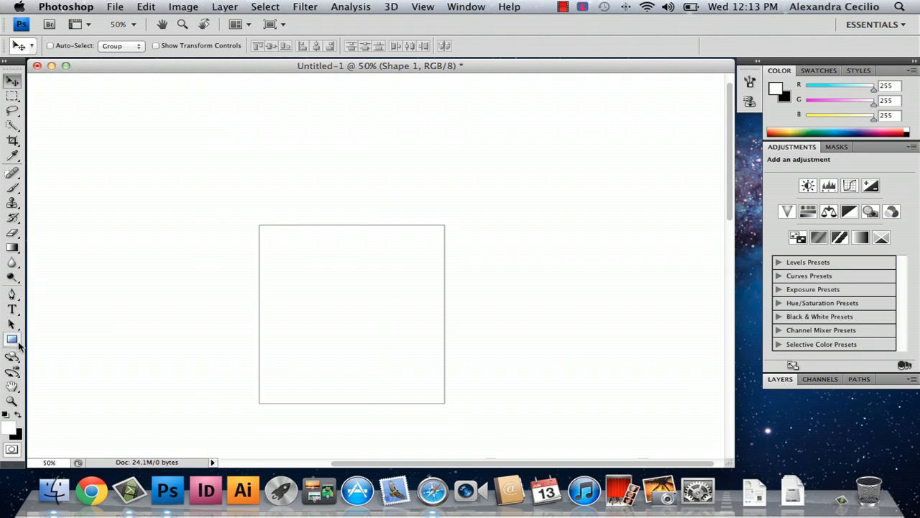
Step: Show the Layers panel, add an empty Layer 1, and select the Shape 1 layer
click(12, 339)
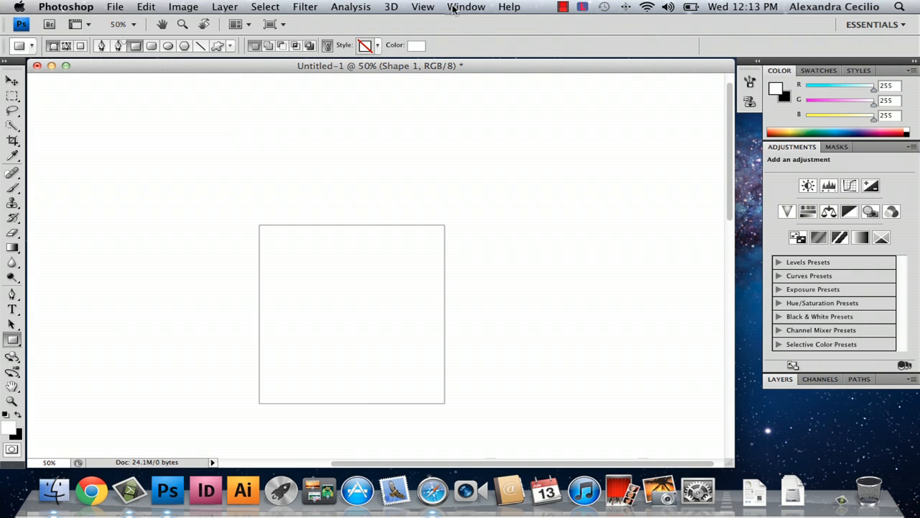
click(466, 7)
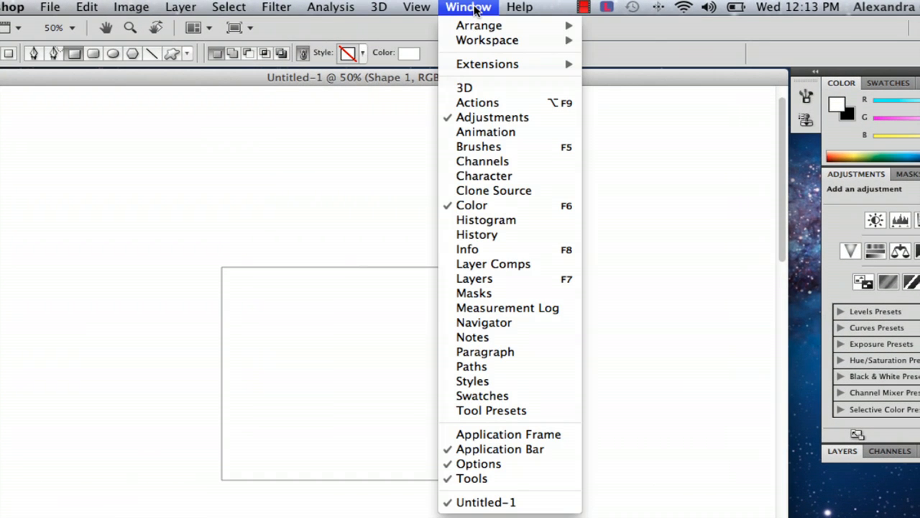
mouse_move(468, 295)
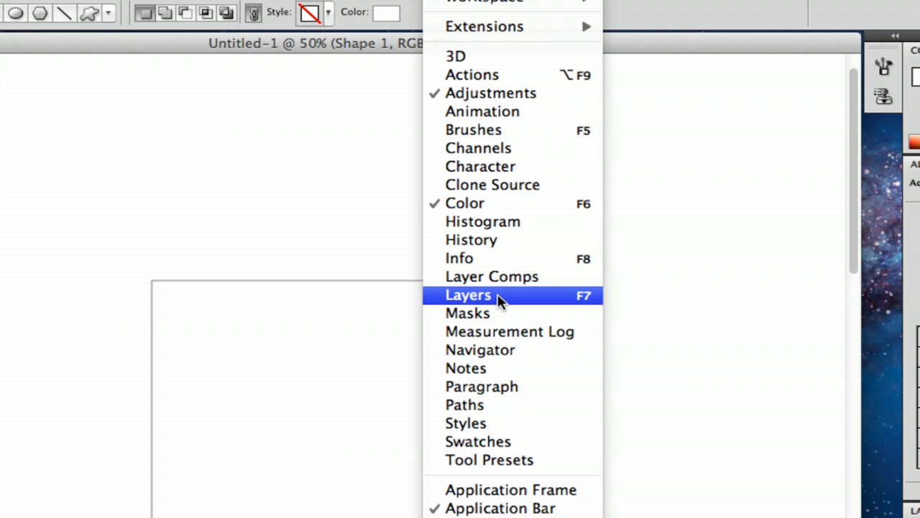
click(468, 295)
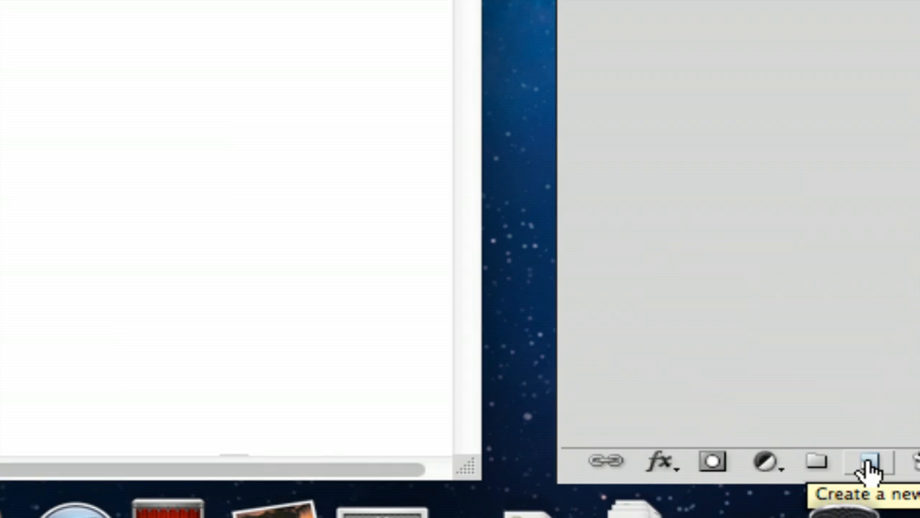
click(870, 461)
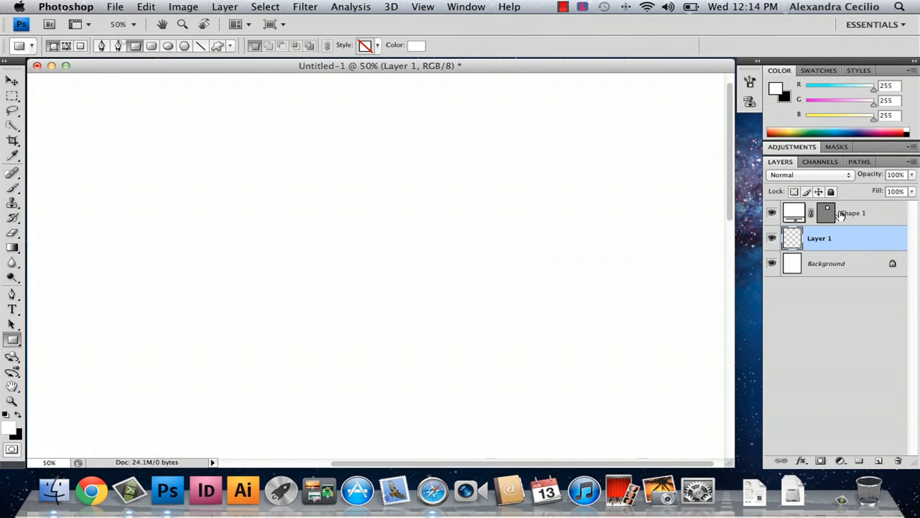
click(854, 213)
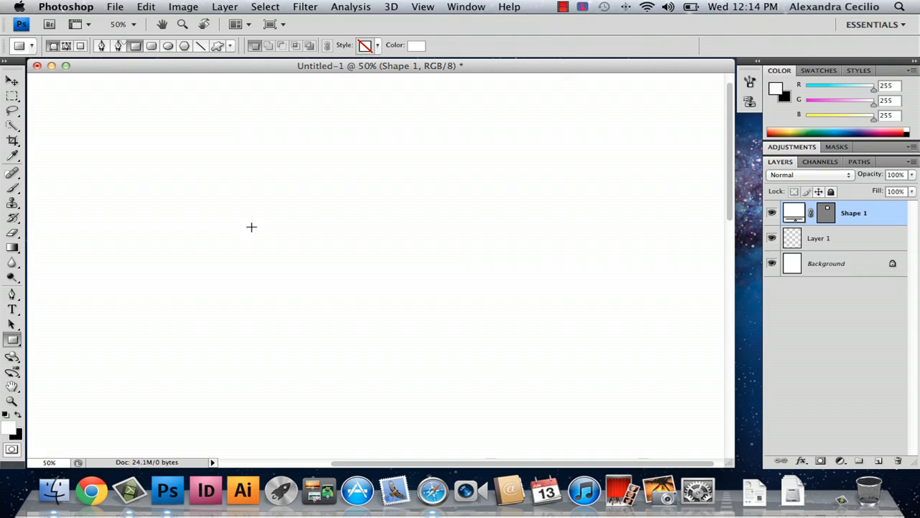
mouse_move(822, 314)
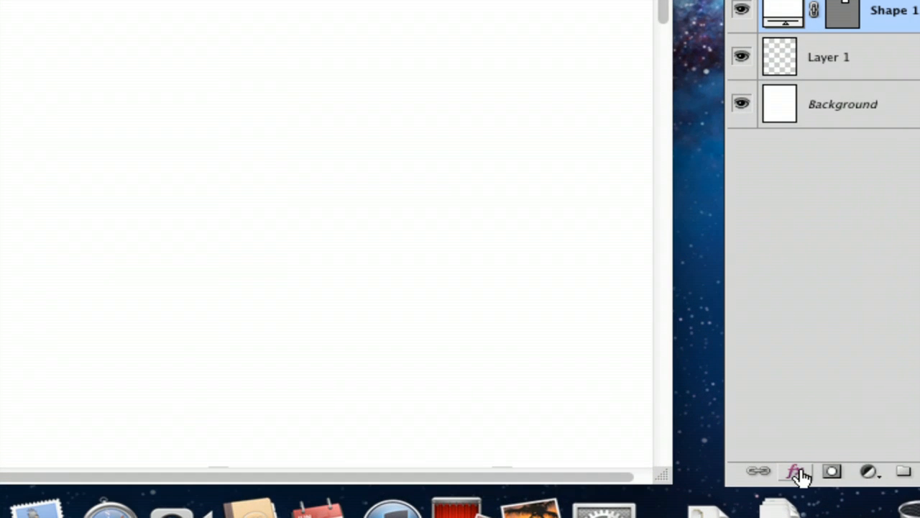
Step: Give Shape 1 a 1 px black Stroke effect, then make Layer 1 active
click(794, 471)
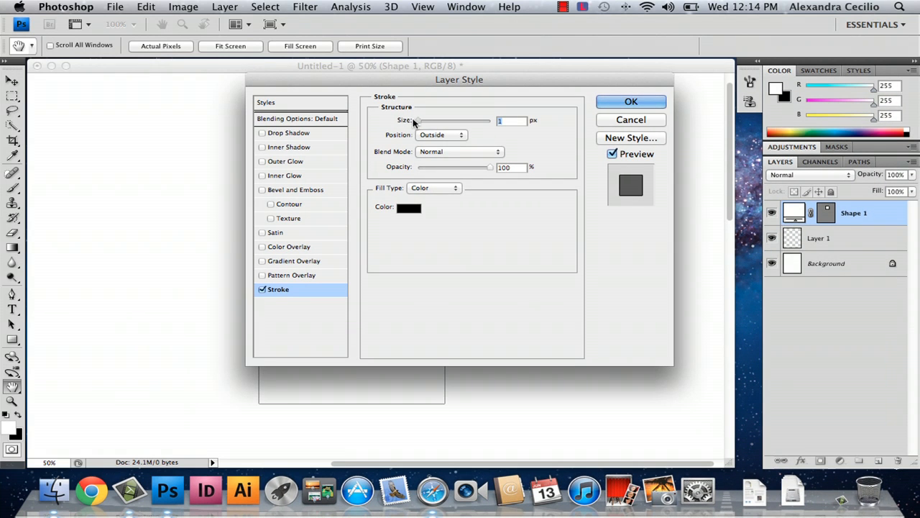
click(630, 101)
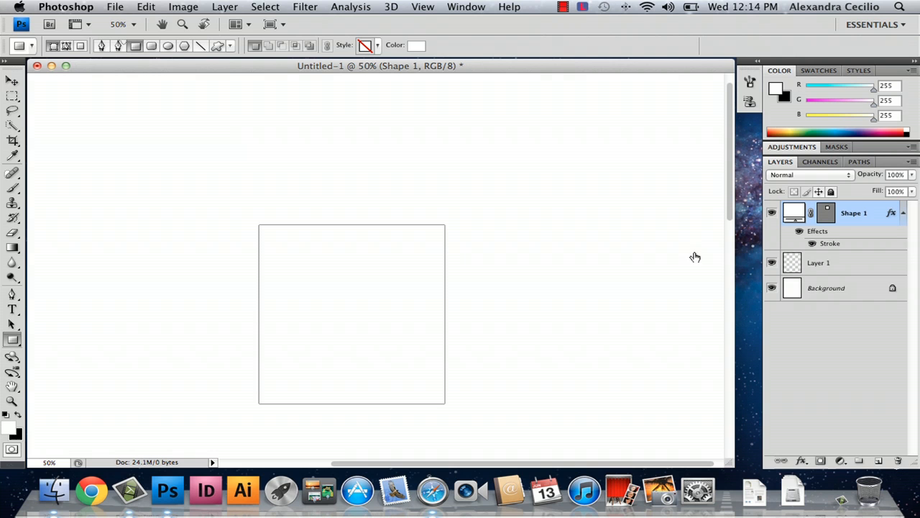
click(819, 262)
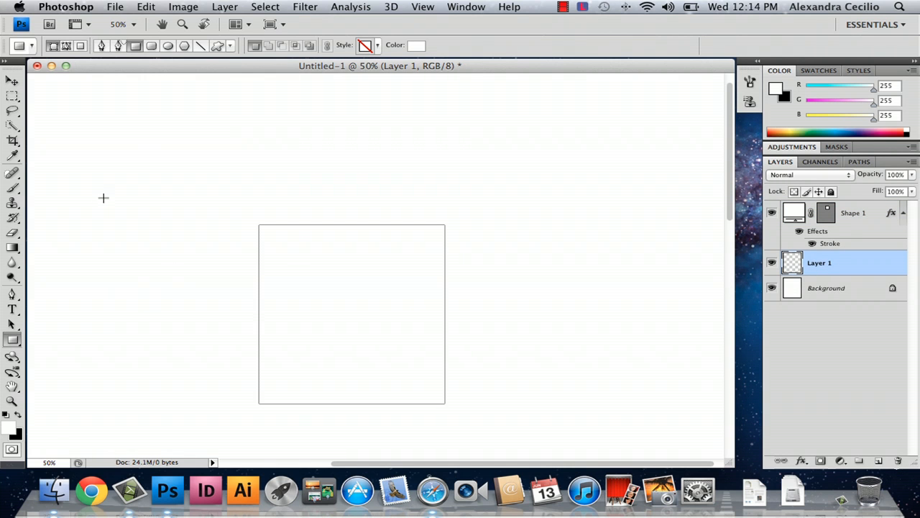
Step: Draw a tall narrow cigarette rectangle over the box's left edge, filled #dea01c, with a stroke
drag(158, 160, 187, 353)
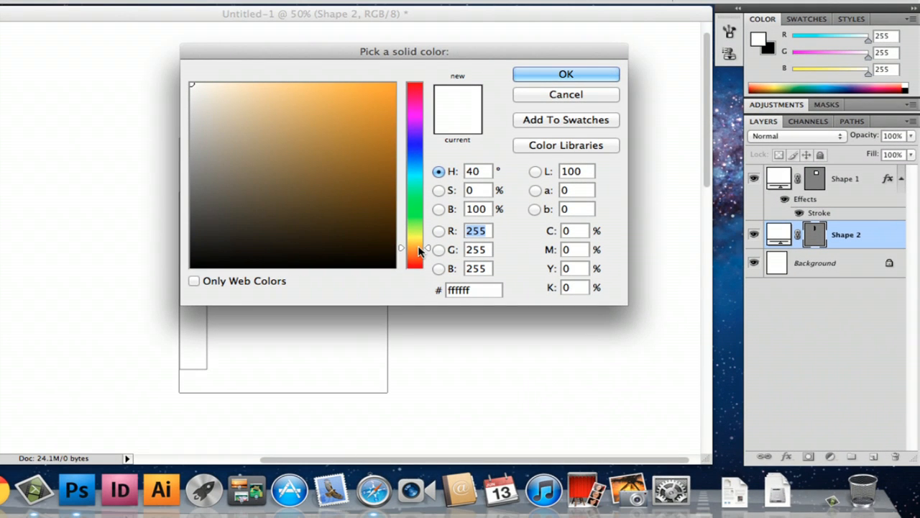
click(376, 104)
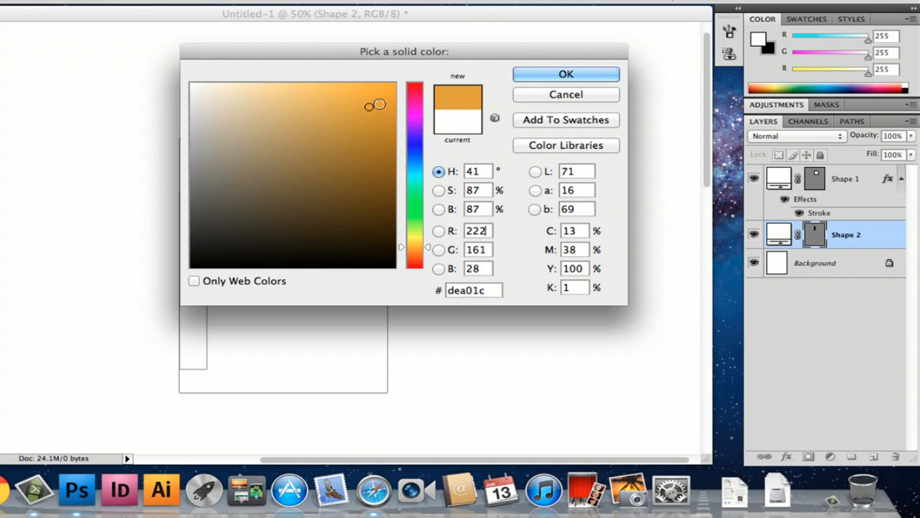
click(566, 74)
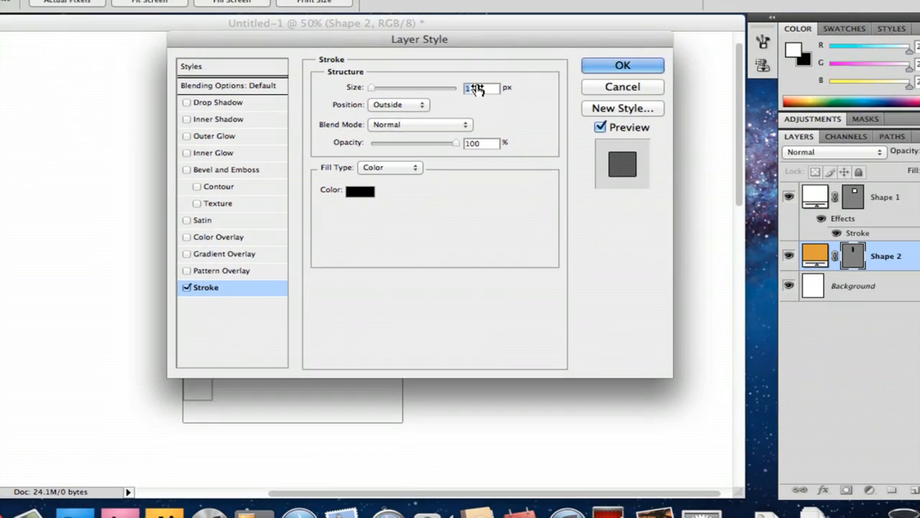
click(622, 64)
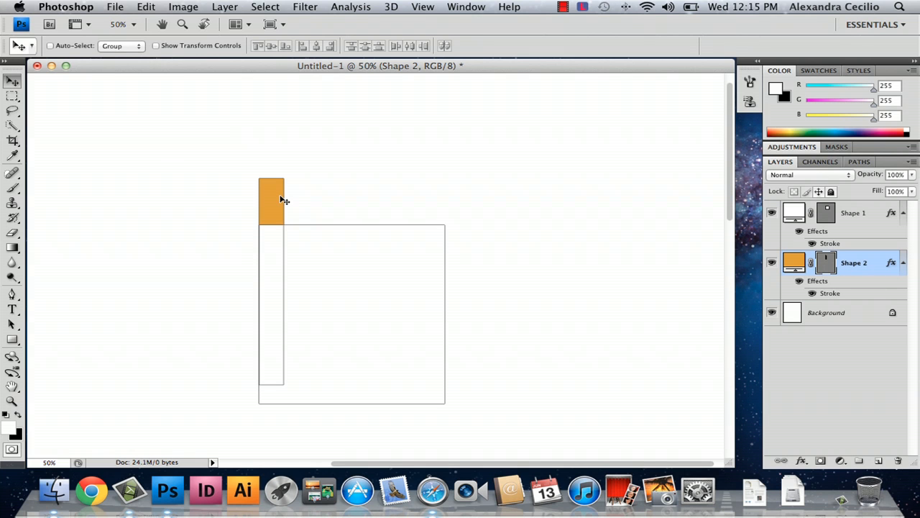
mouse_move(266, 192)
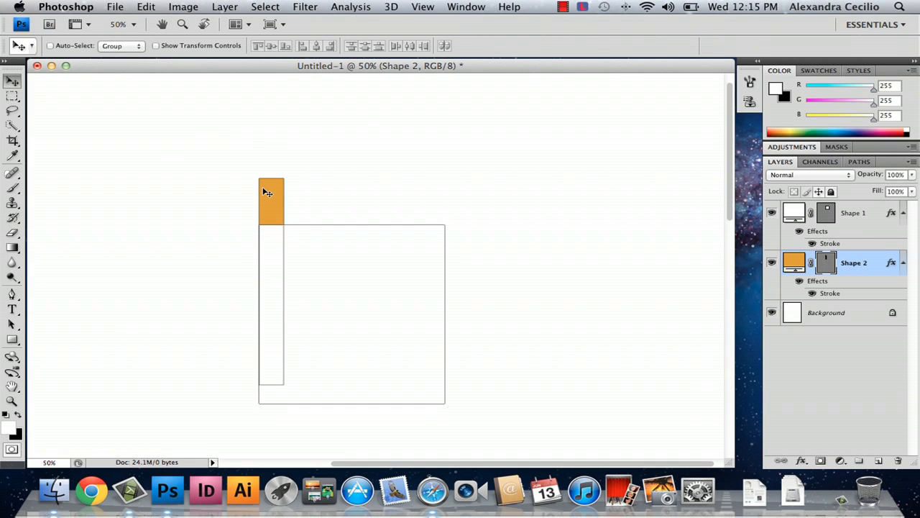
mouse_move(46, 94)
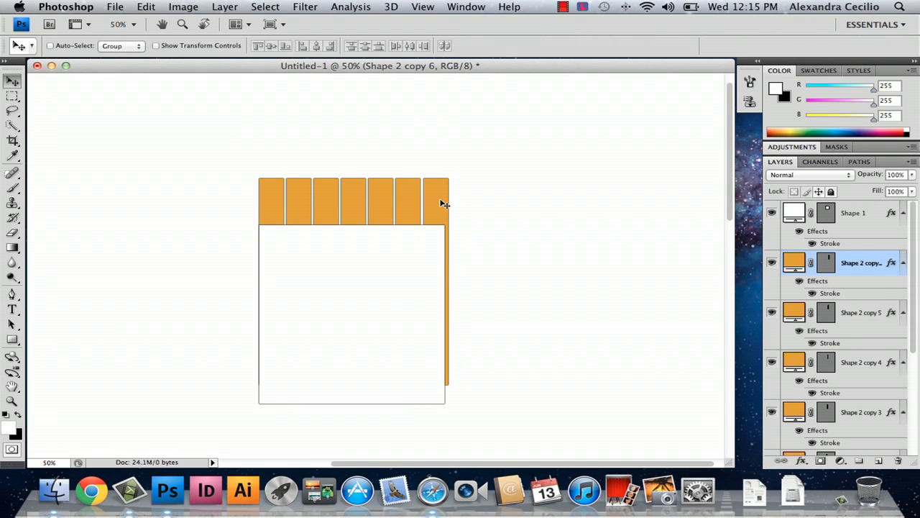
mouse_move(391, 197)
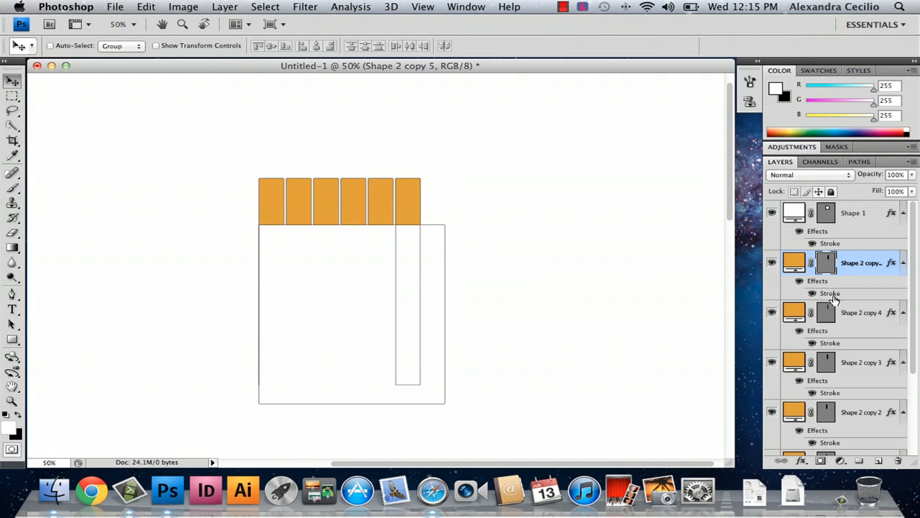
mouse_move(805, 212)
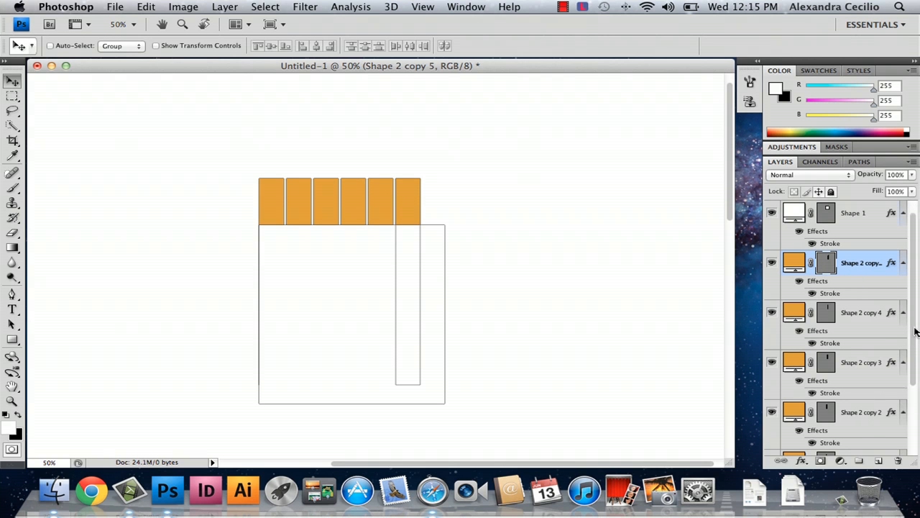
Step: Merge the selected orange filter layers with Merge Layers
scroll(down, 3)
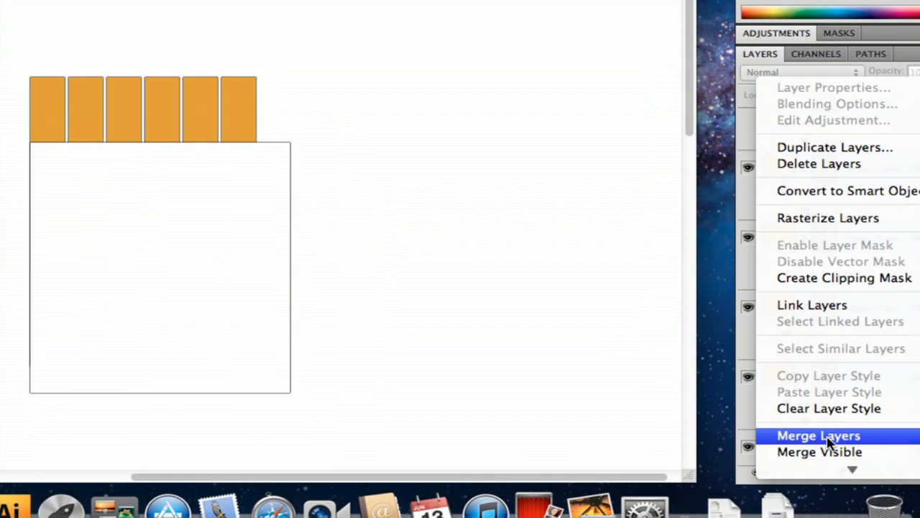
click(818, 435)
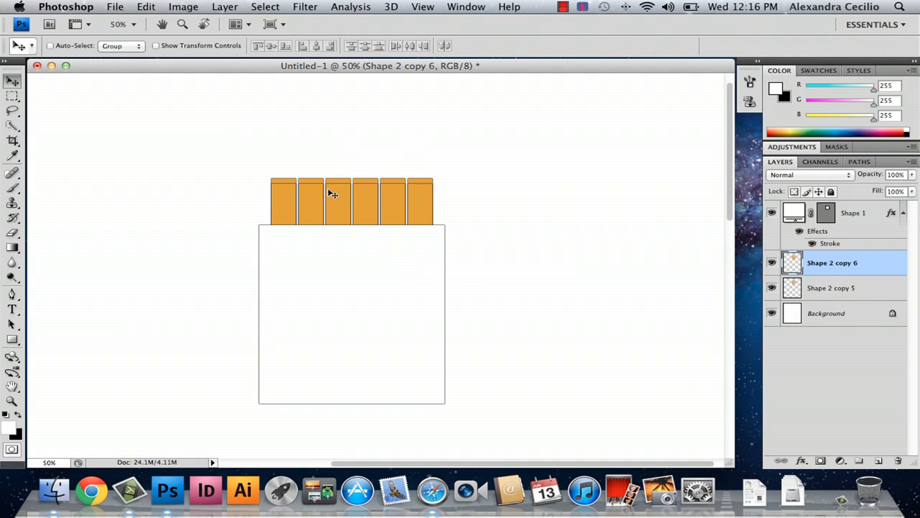
mouse_move(439, 188)
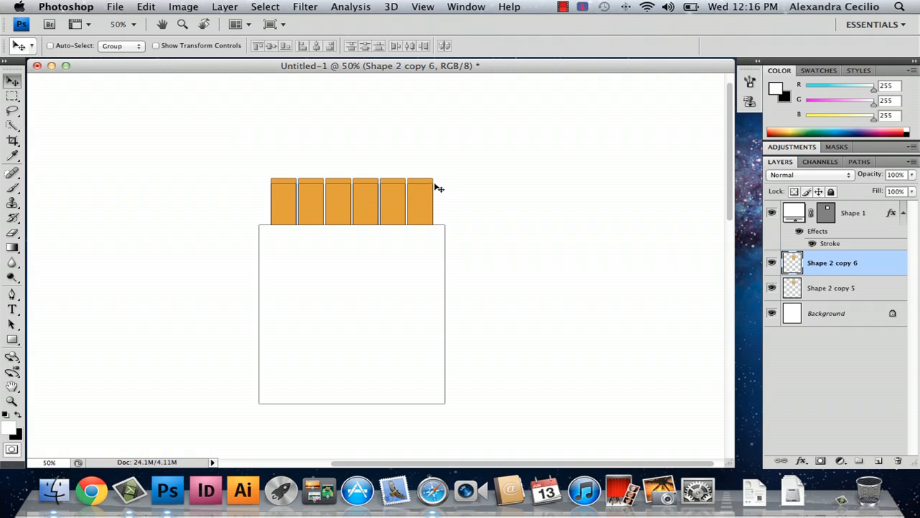
mouse_move(429, 198)
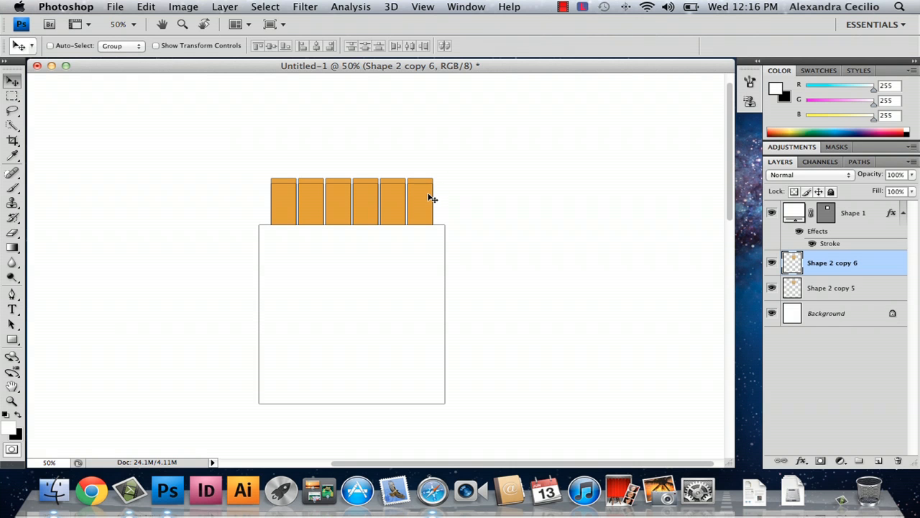
mouse_move(234, 187)
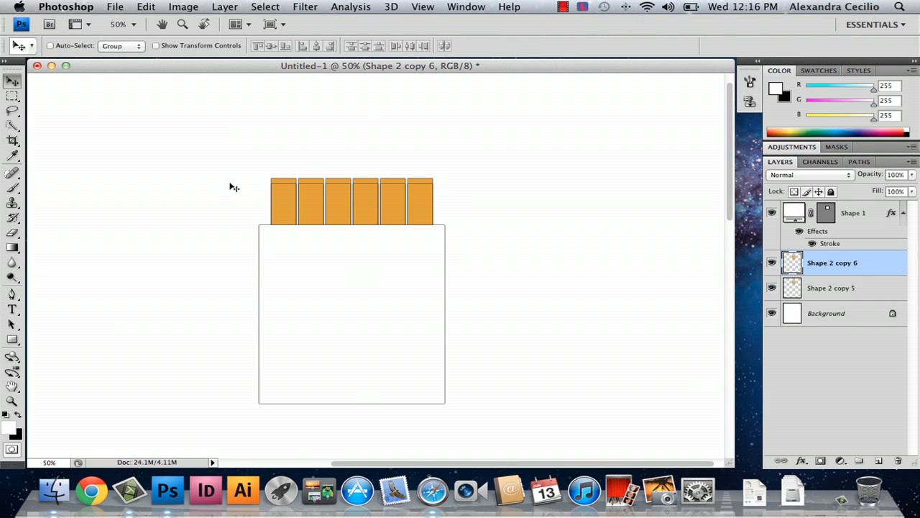
mouse_move(67, 140)
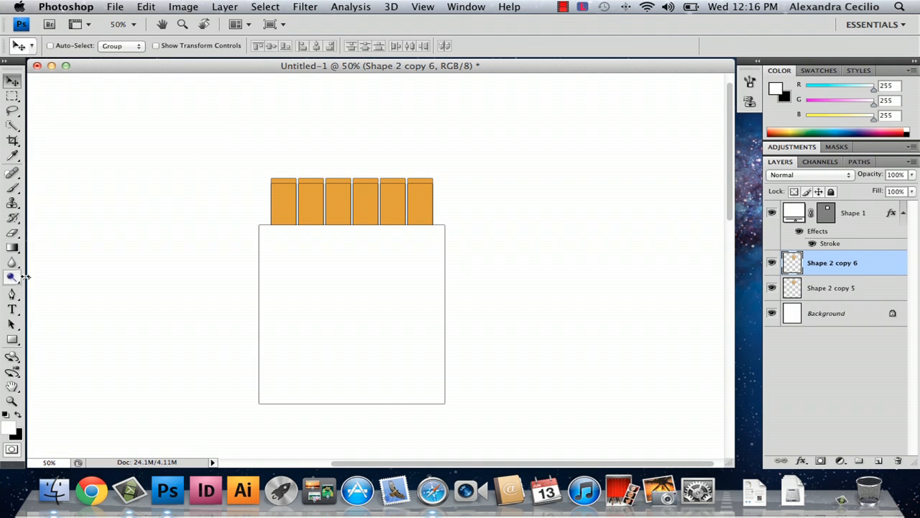
Step: Add a layer above Background and give the back panel rectangle a 1 px stroke
click(12, 340)
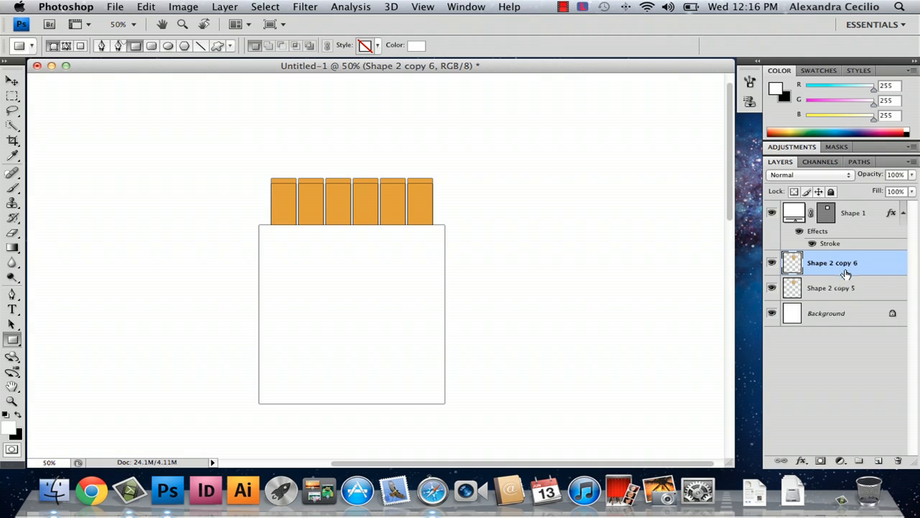
click(827, 313)
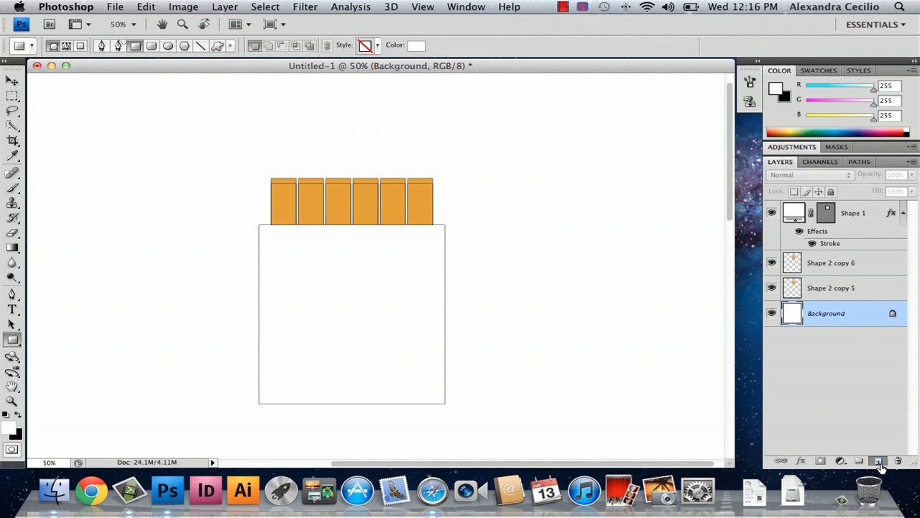
click(877, 461)
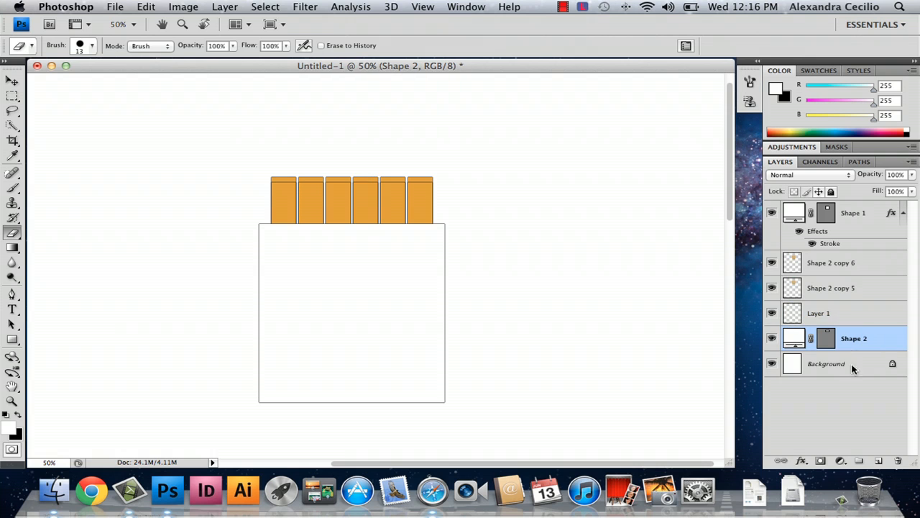
double_click(830, 243)
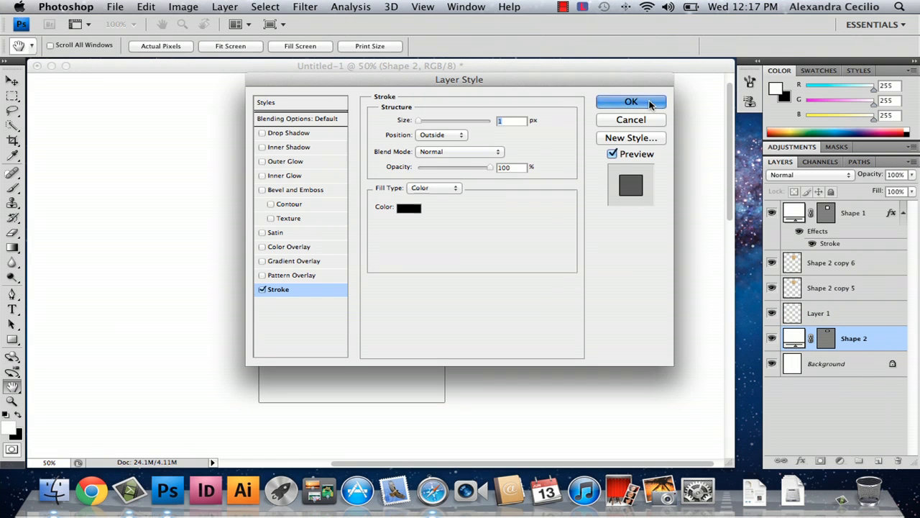
click(630, 100)
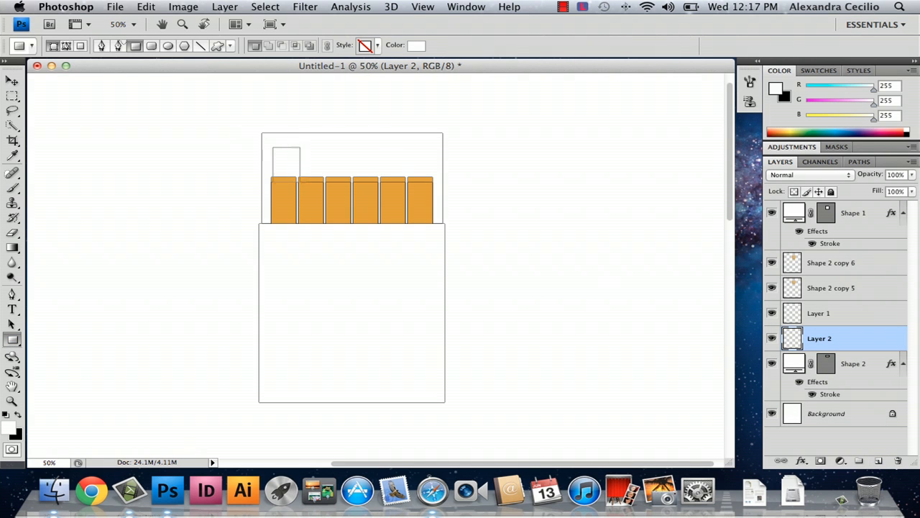
Step: Draw the inner rim rectangle inside the back panel and give it a Stroke outline
drag(276, 149, 433, 205)
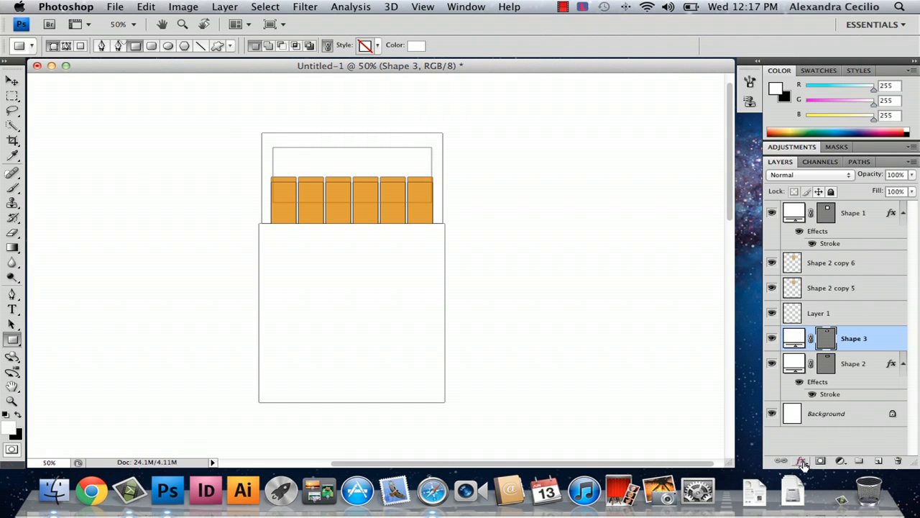
click(800, 461)
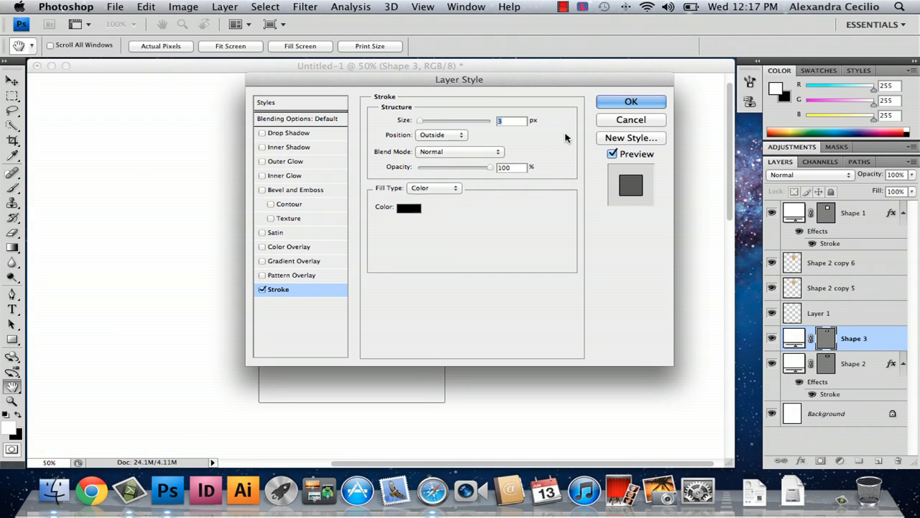
click(631, 101)
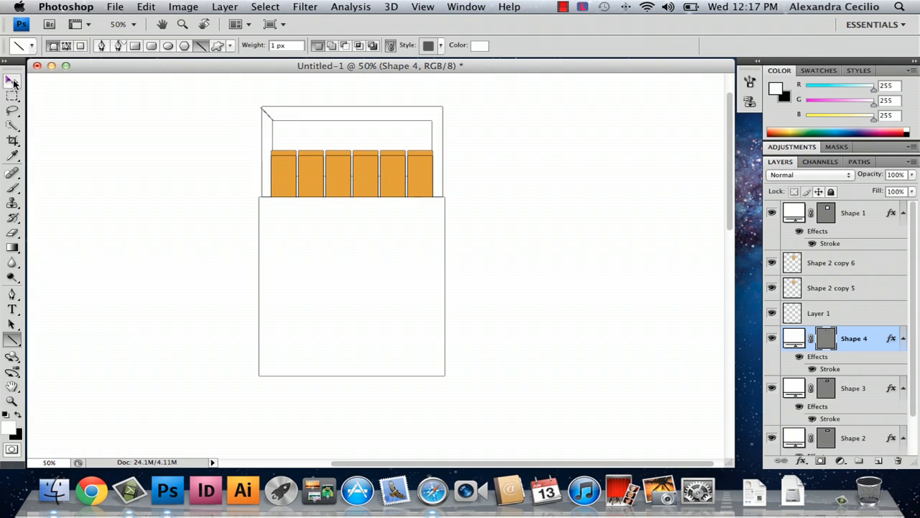
Step: Marquee-select the area around the copied corner line, then deselect
click(12, 81)
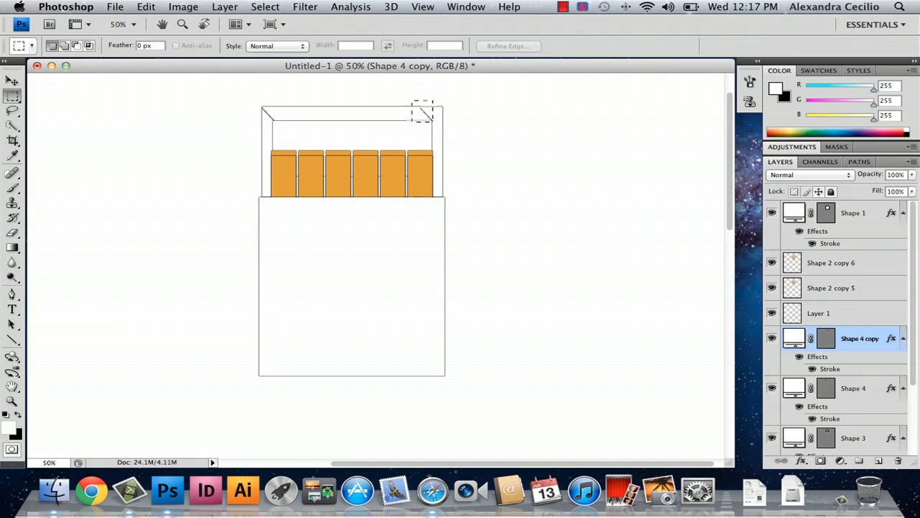
drag(423, 114, 441, 120)
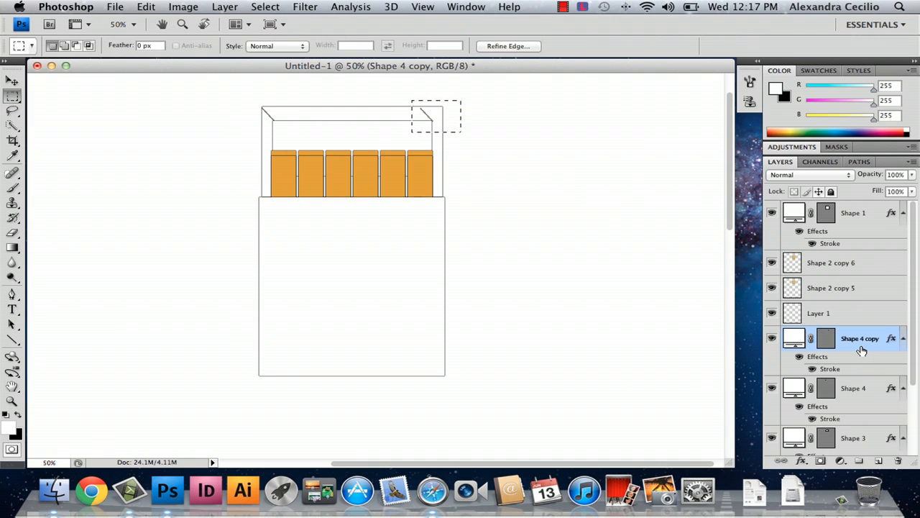
key(cmd+d)
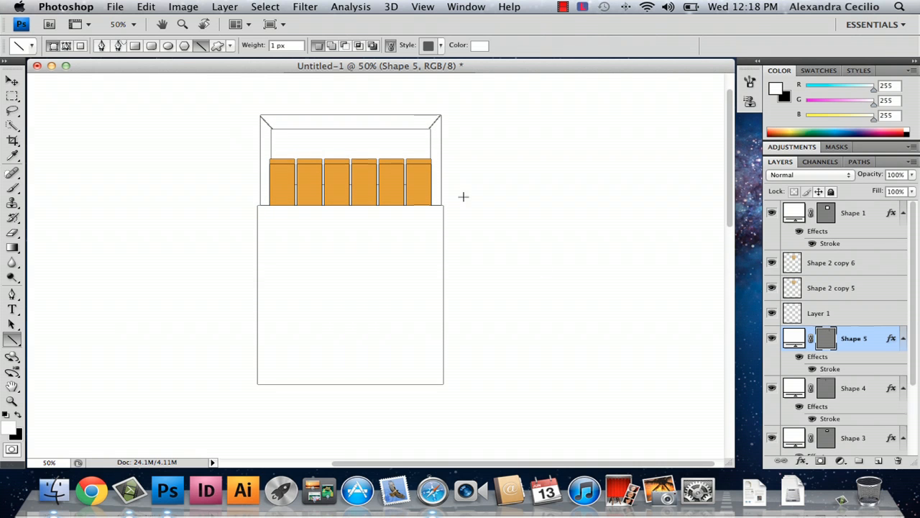
mouse_move(98, 89)
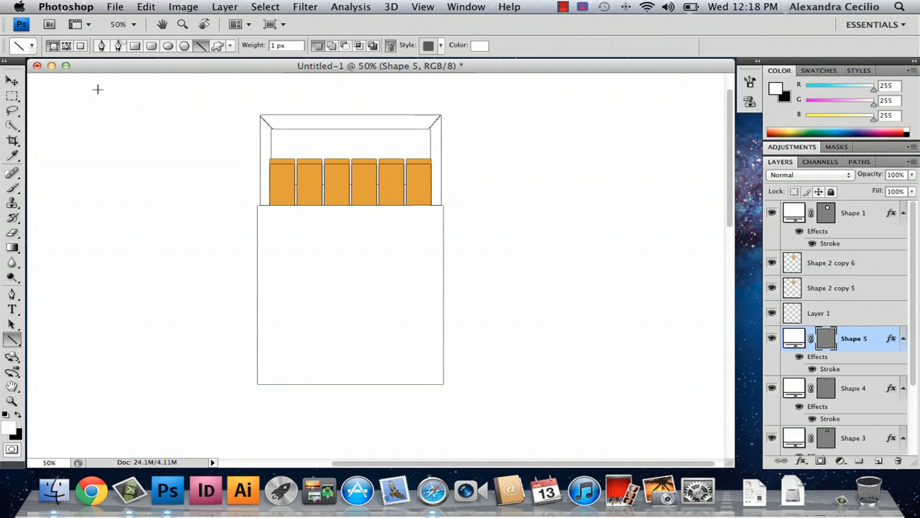